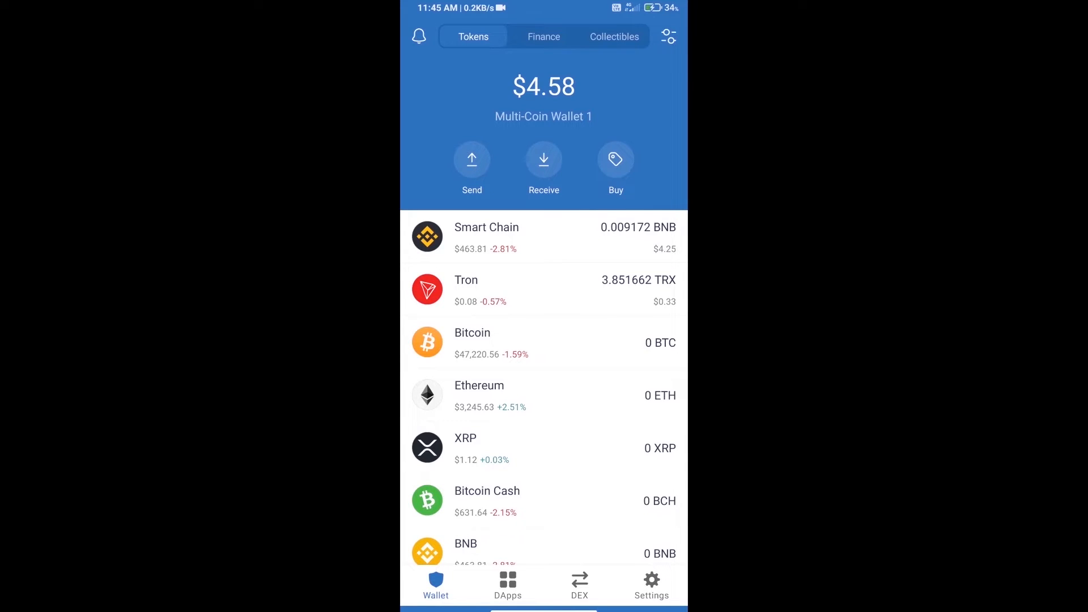
# Step: Browse the buy-coin list for BNB, then back out to the wallet's token overview
pyautogui.click(614, 158)
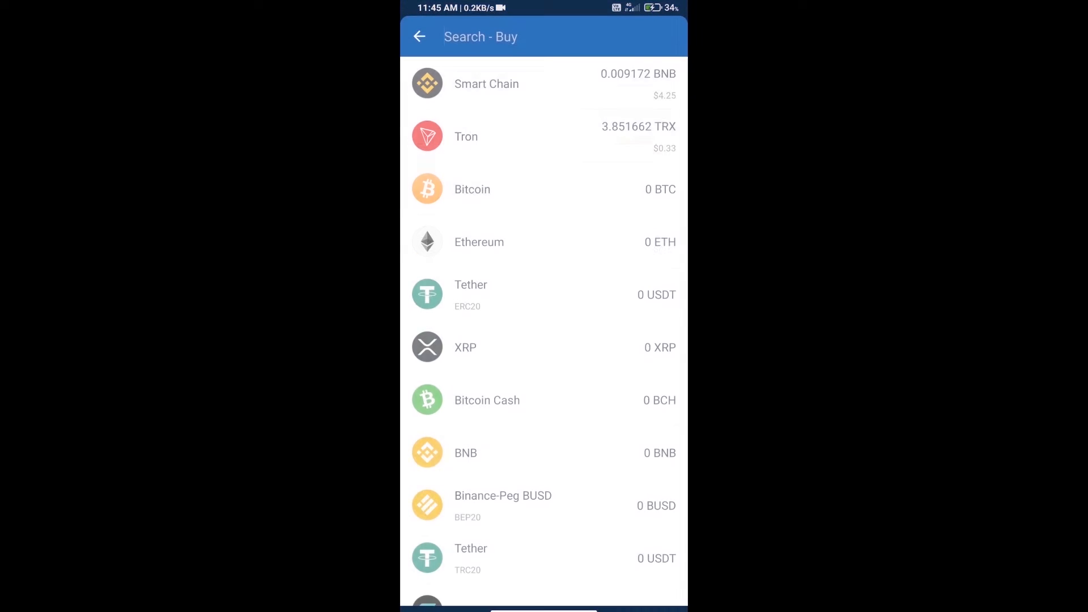
pyautogui.click(480, 36)
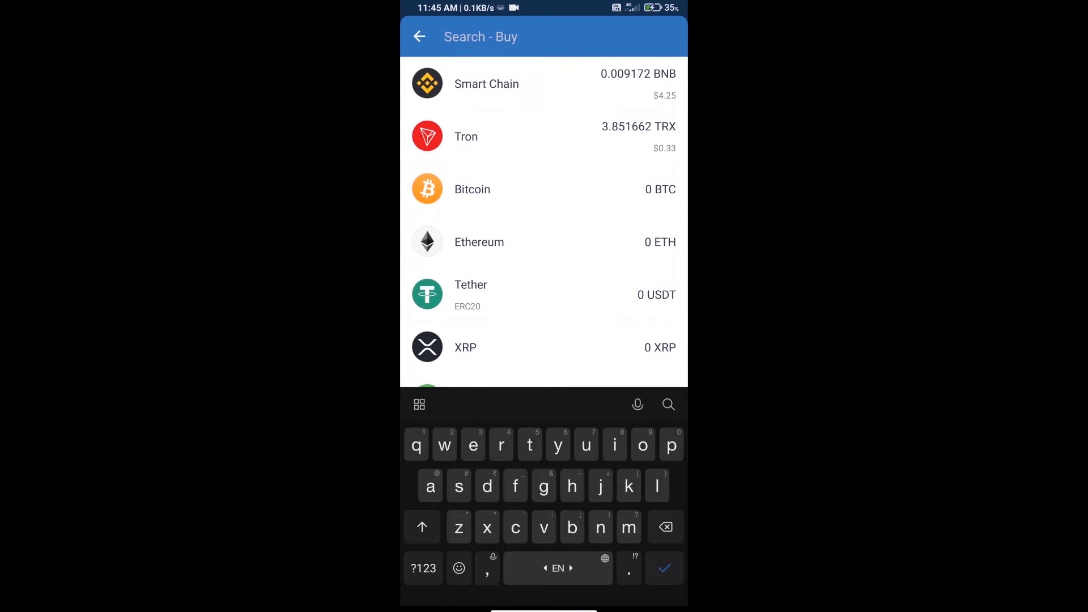
pyautogui.write('bnb')
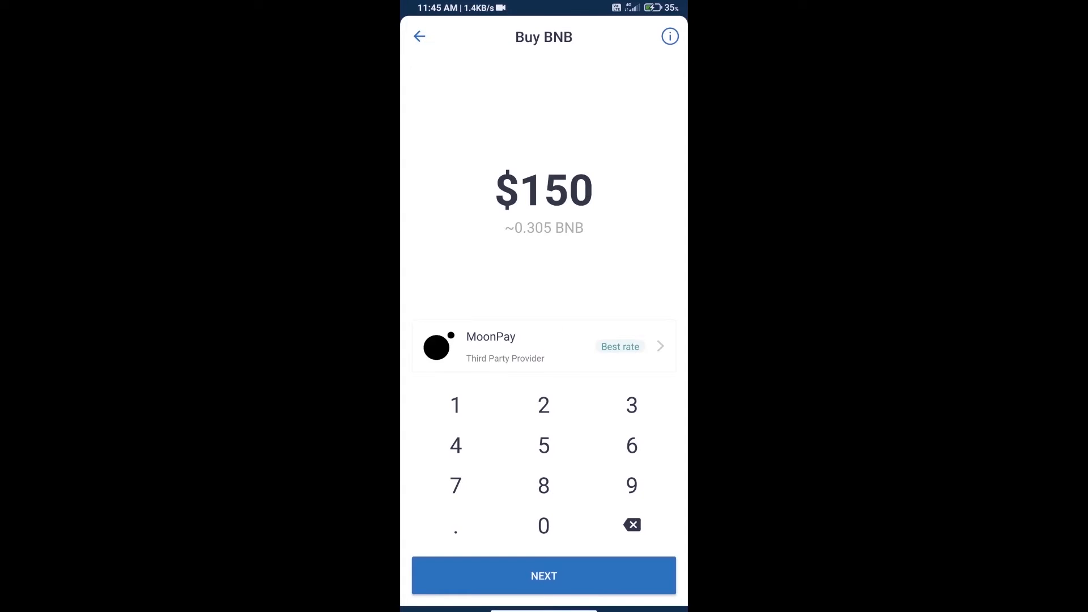
pyautogui.click(631, 525)
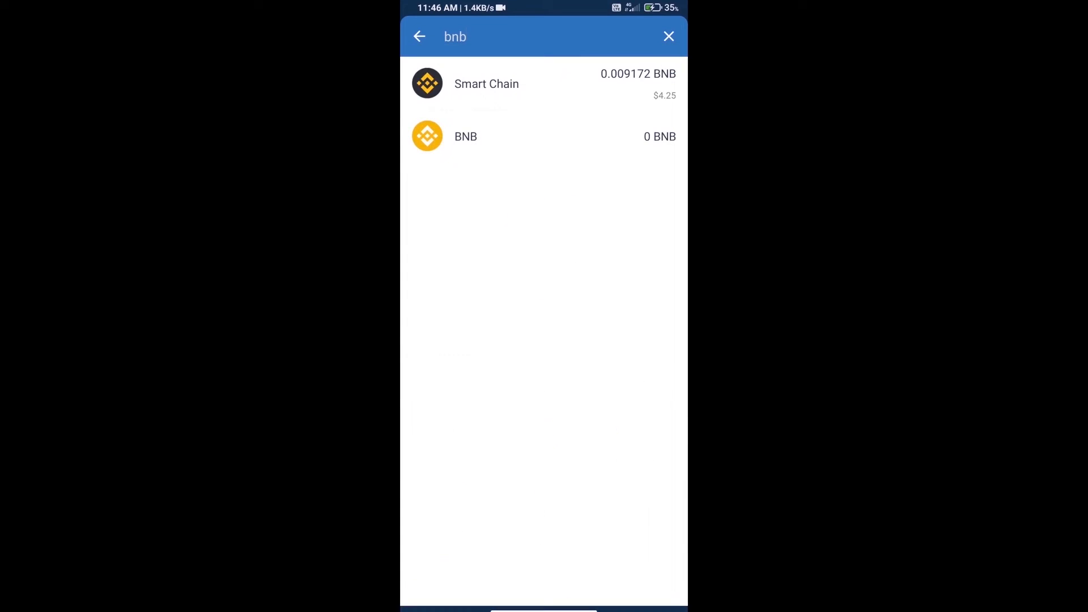
pyautogui.click(669, 36)
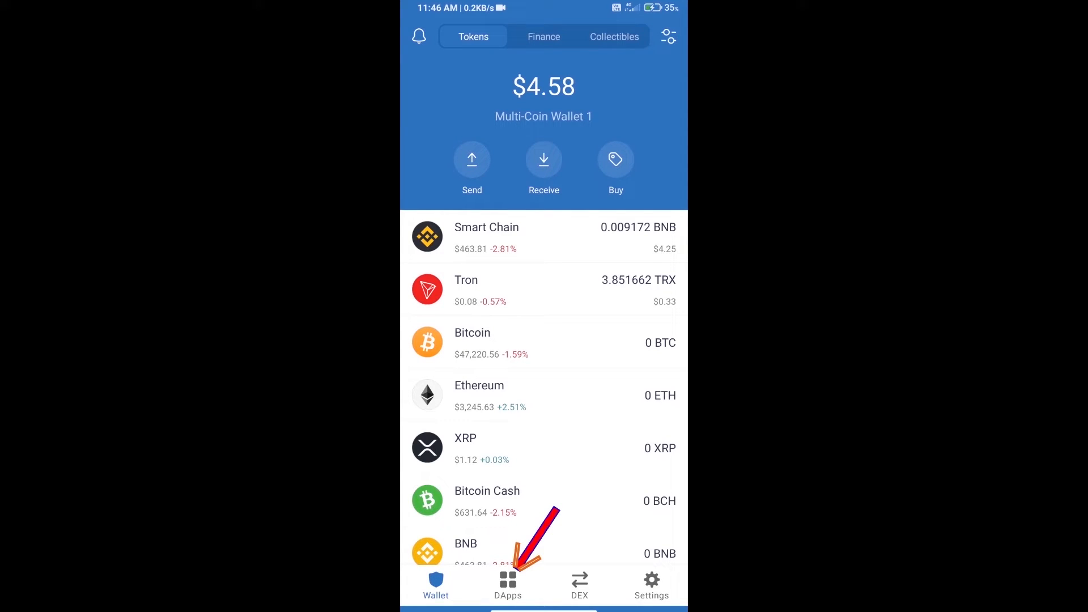
# Step: Launch PancakeSwap from the DApp browser's history
pyautogui.click(508, 585)
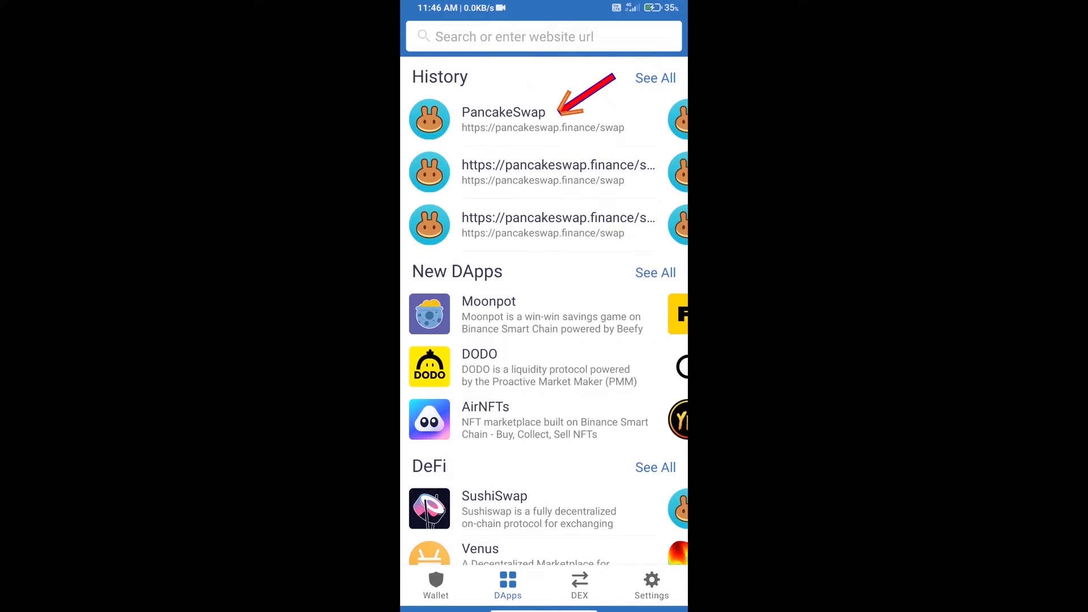
pyautogui.click(503, 119)
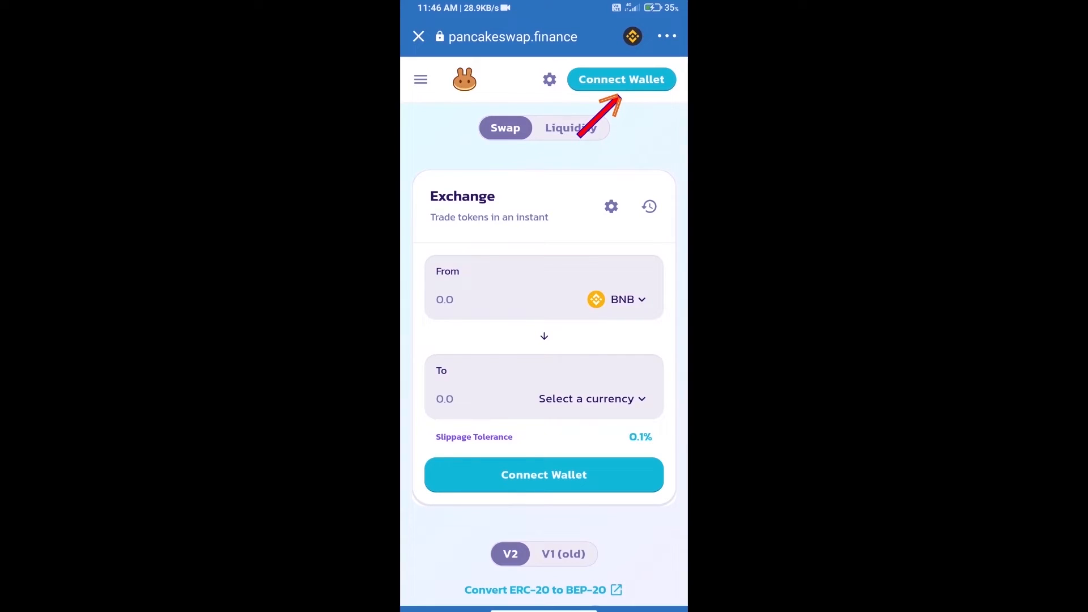
# Step: Connect Trust Wallet to PancakeSwap so the 0.00917245 BNB balance appears
pyautogui.click(622, 79)
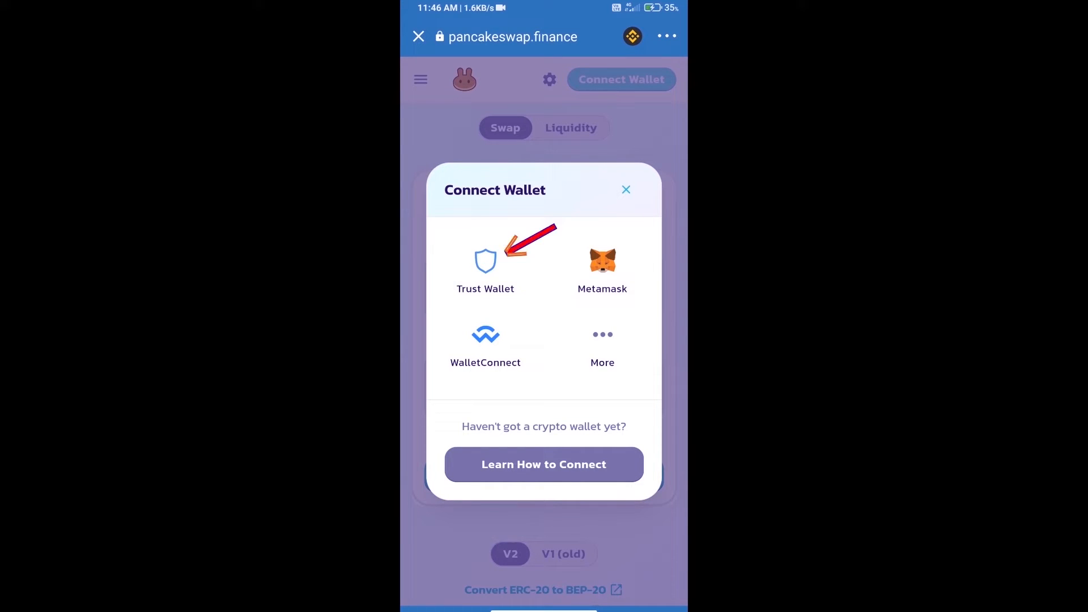
pyautogui.click(485, 262)
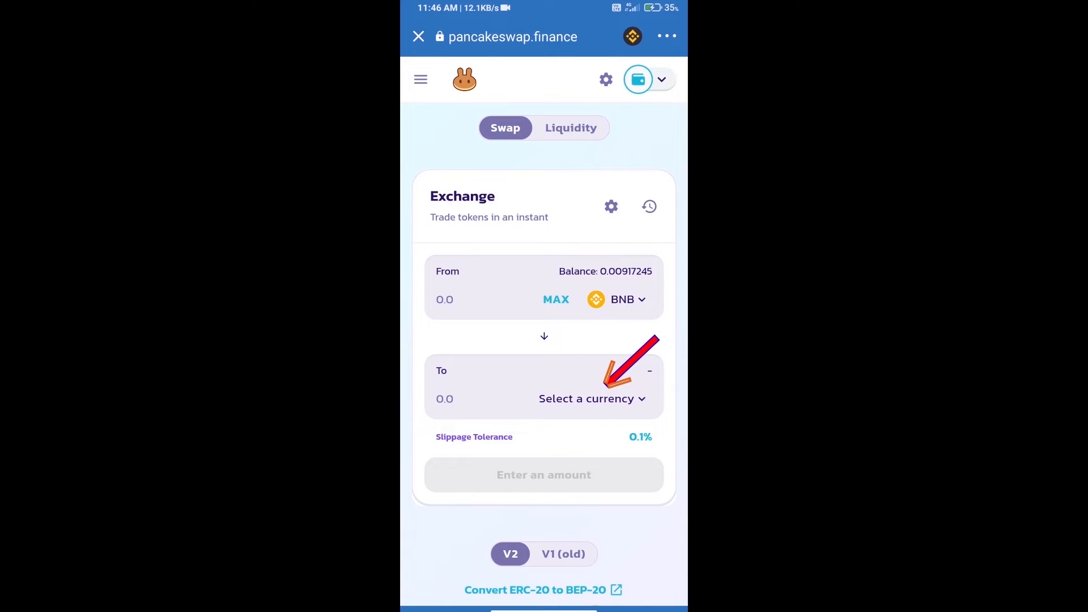
# Step: Start choosing the receive token and copy Nowlage Coin's contract address from CoinMarketCap
pyautogui.click(585, 398)
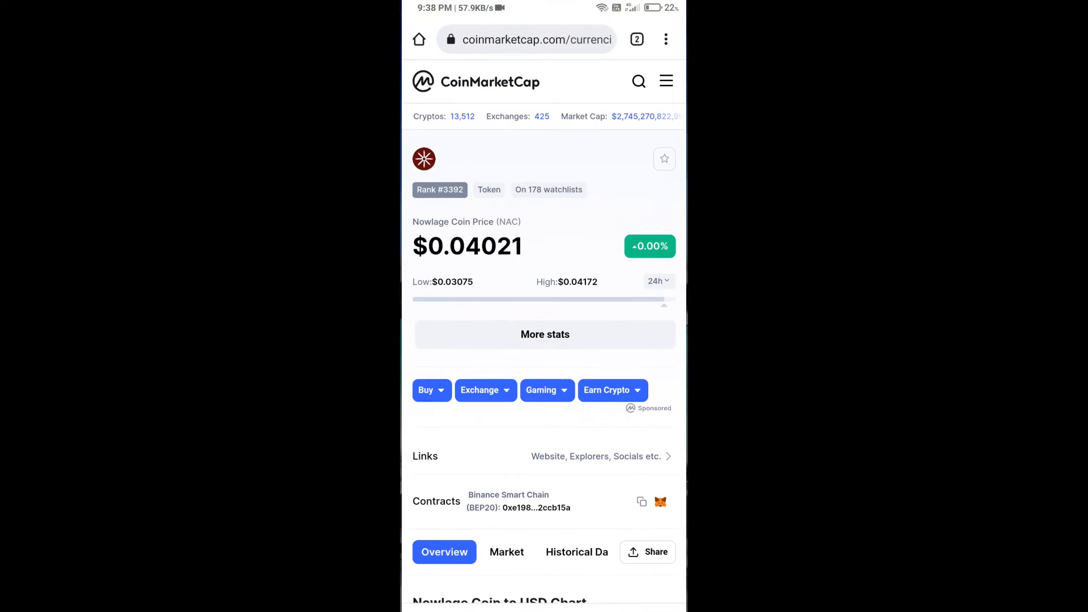
pyautogui.click(642, 502)
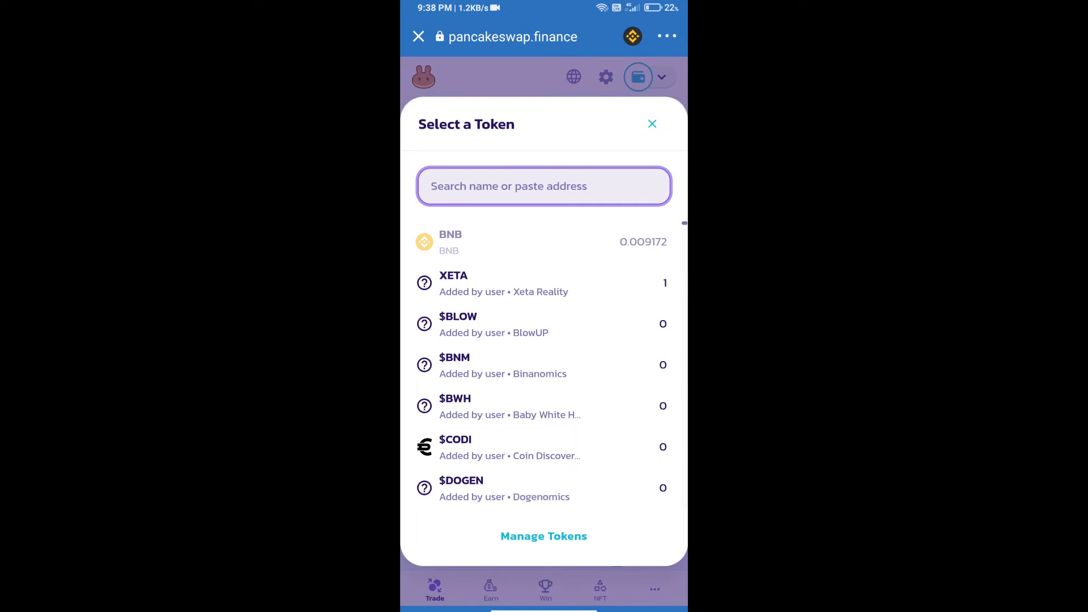
# Step: Import Nowlage Coin (NAC) by contract address 8e8Fe1aaB441E54d9572E2402D7B132ccB15a as the receive token
pyautogui.write('8e8Fe1aaB441E54d9572E2402D7B132ccB15a')
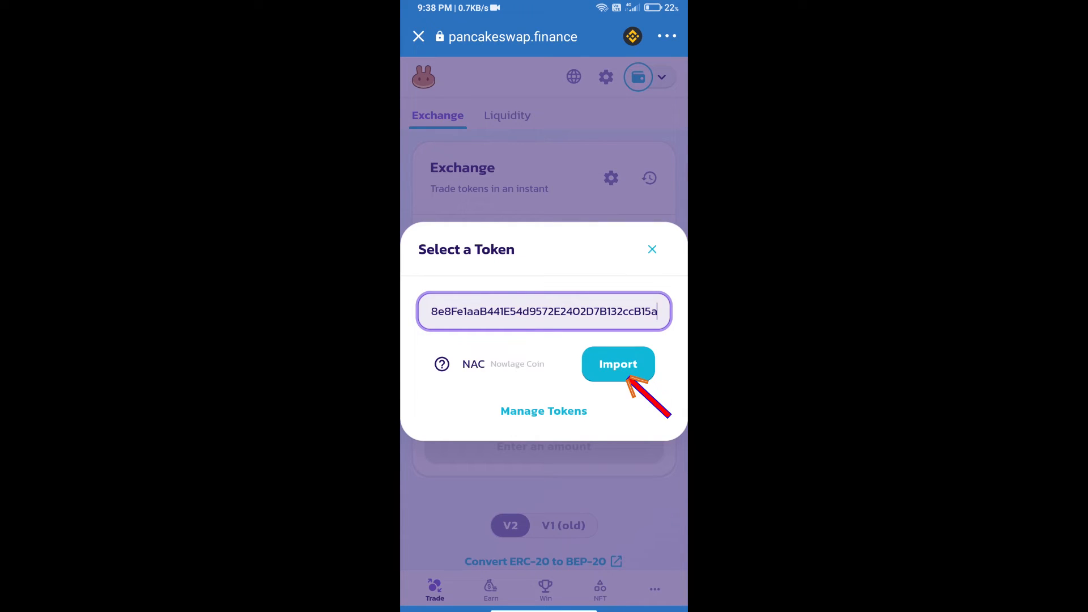
pyautogui.click(617, 364)
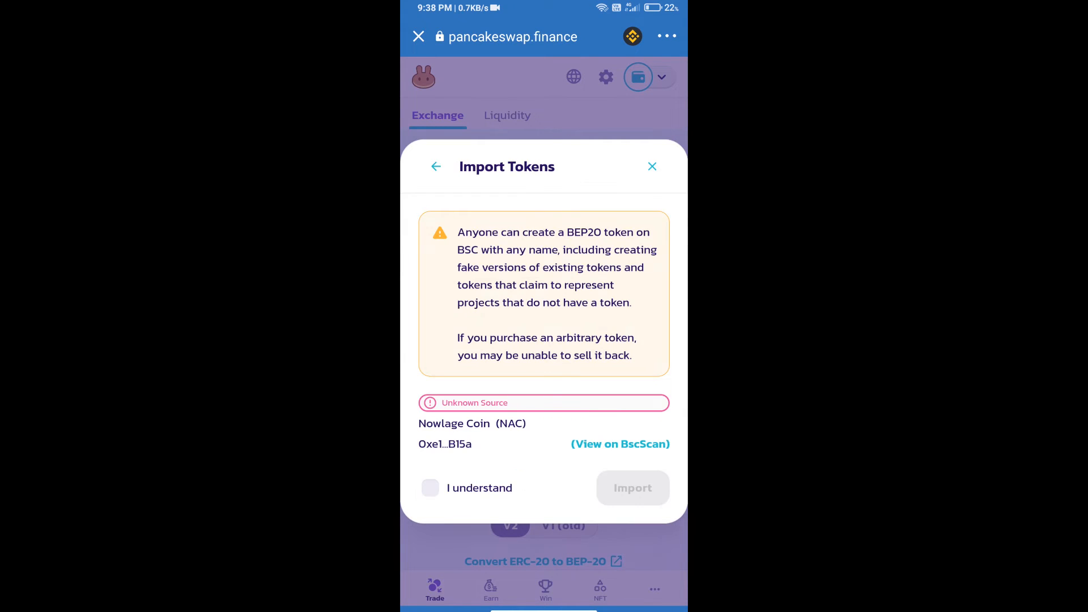
pyautogui.click(430, 488)
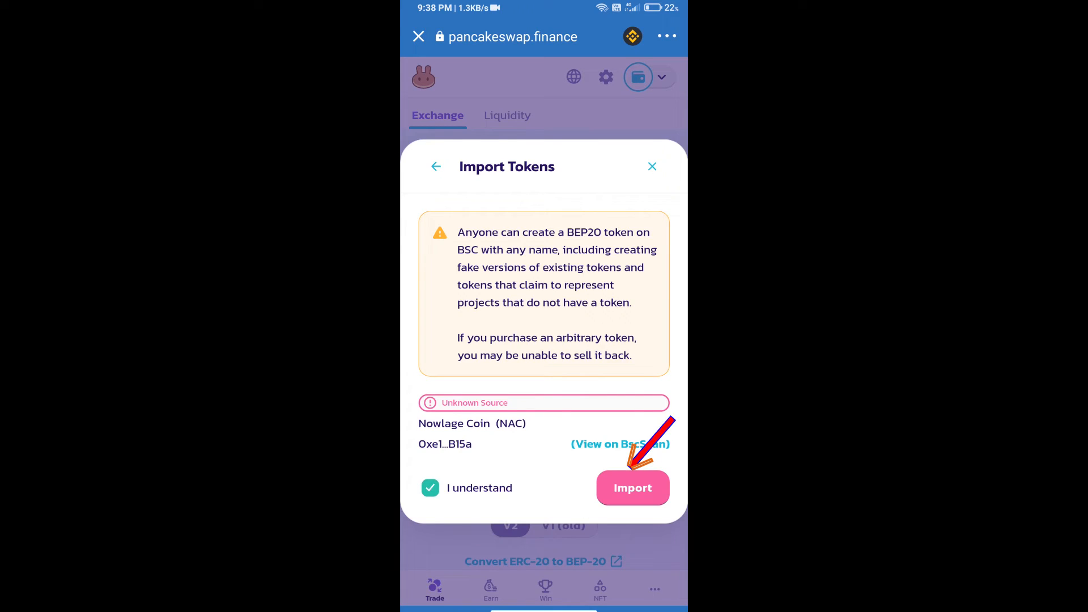
pyautogui.click(632, 487)
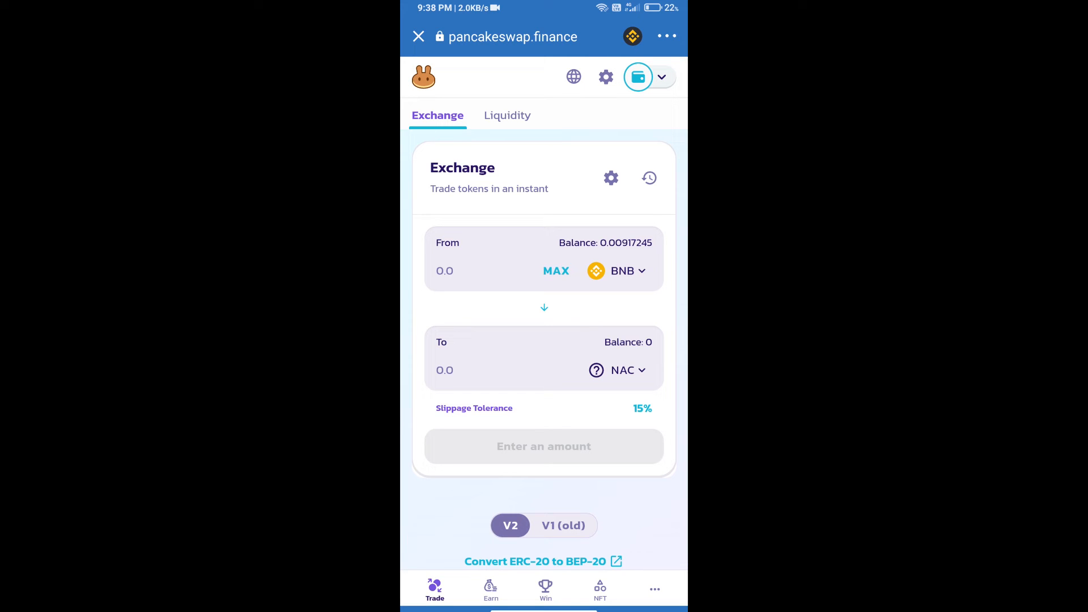
# Step: Set the swap's slippage tolerance to 0.1% in Settings
pyautogui.click(611, 178)
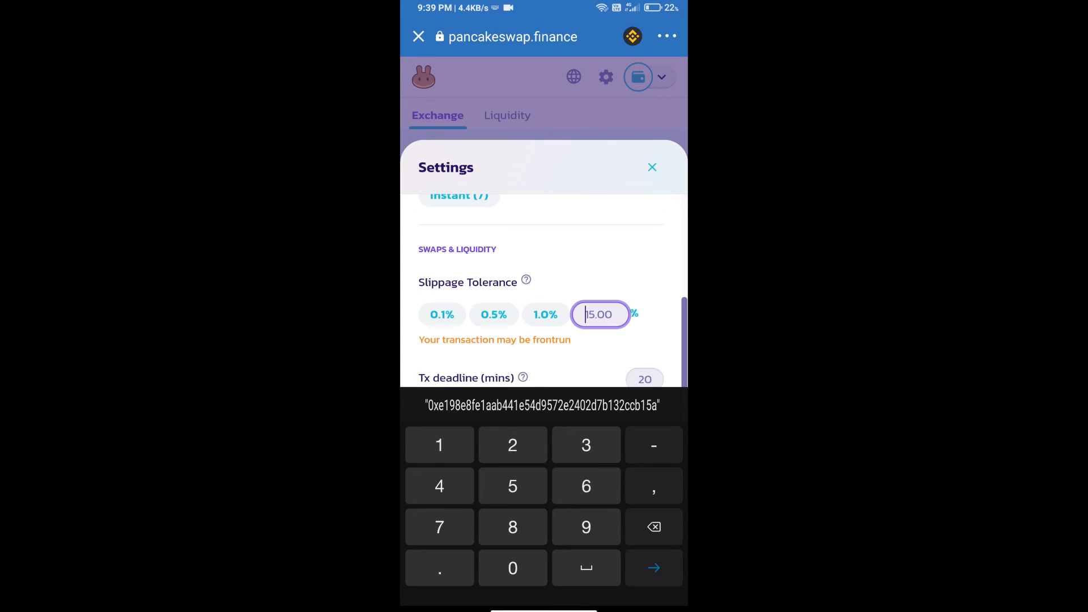
pyautogui.click(442, 314)
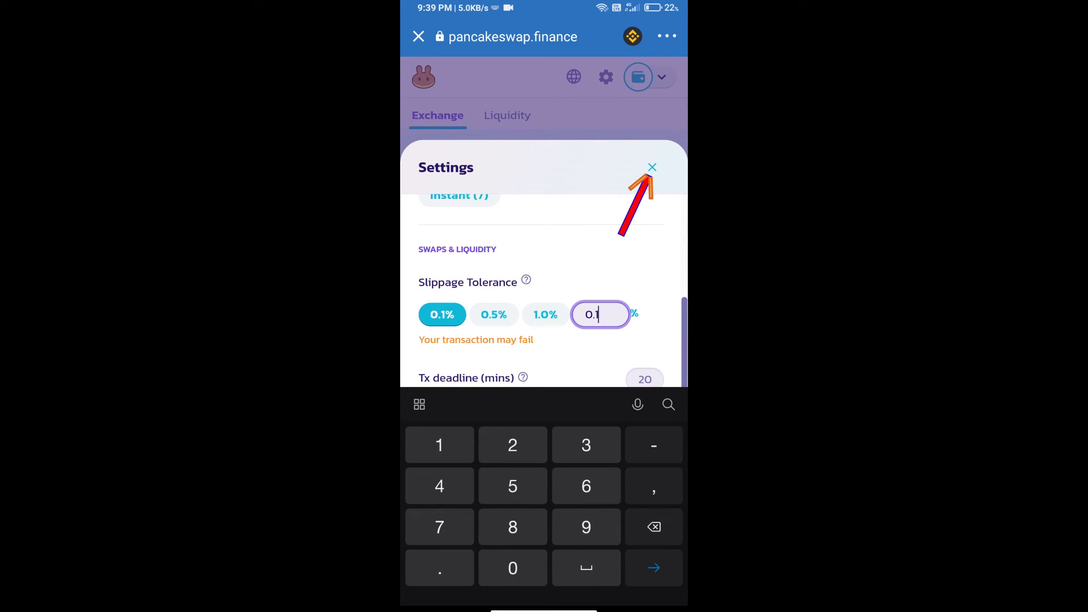
pyautogui.click(651, 168)
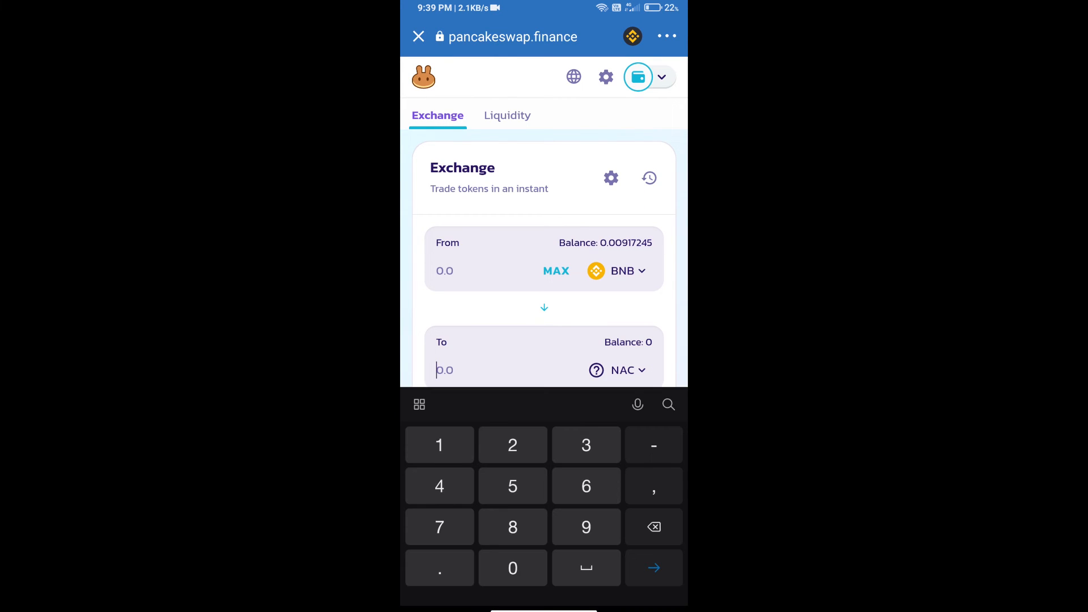
# Step: Swap about 0.000718 BNB for 10 NAC and confirm, awaiting wallet confirmation
pyautogui.write('10')
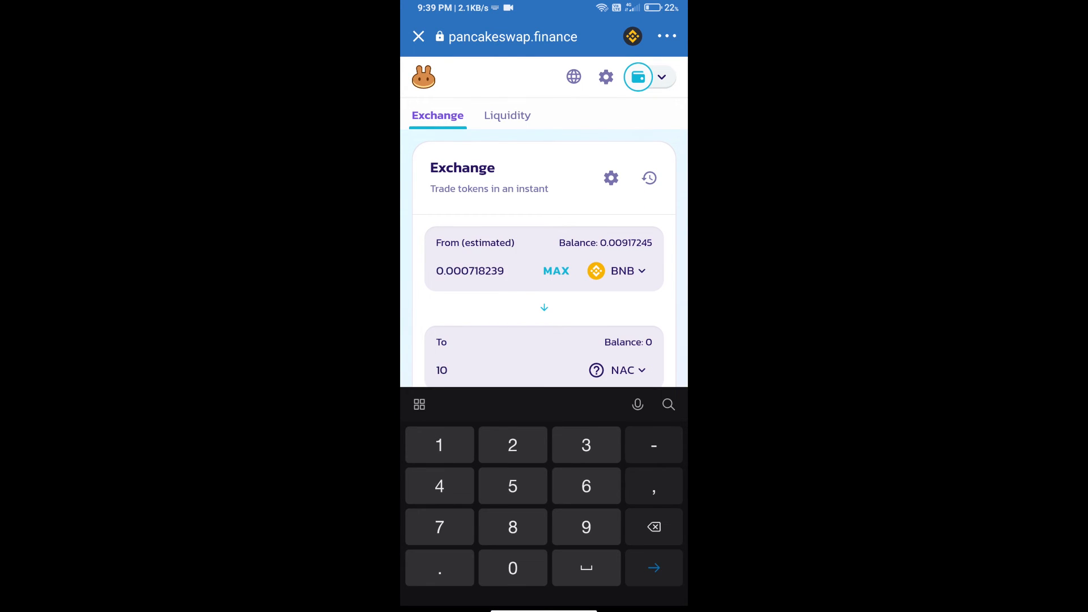
pyautogui.scroll(-3)
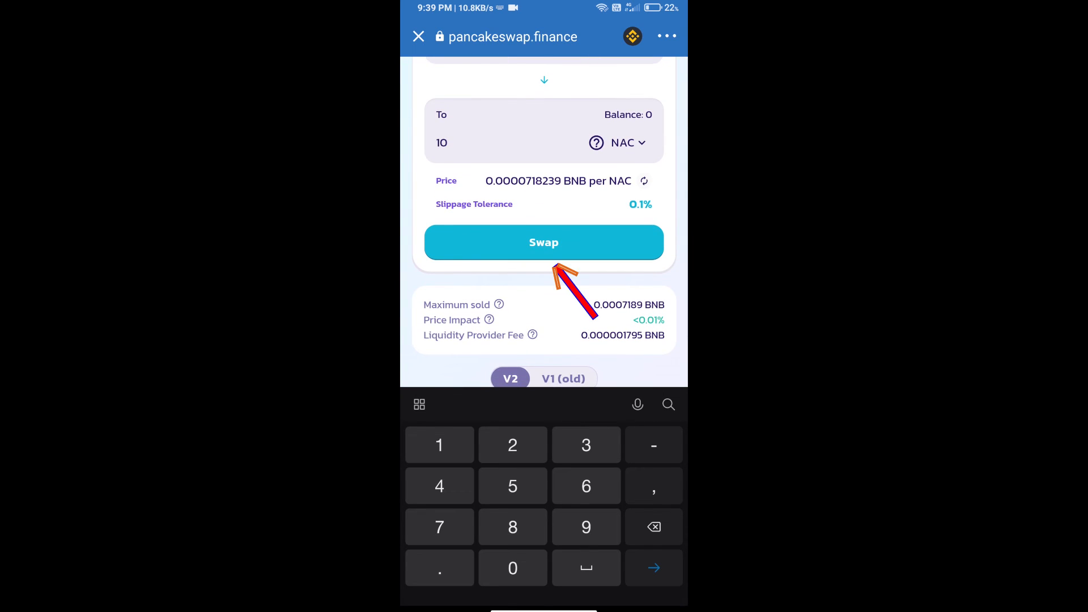
pyautogui.click(543, 243)
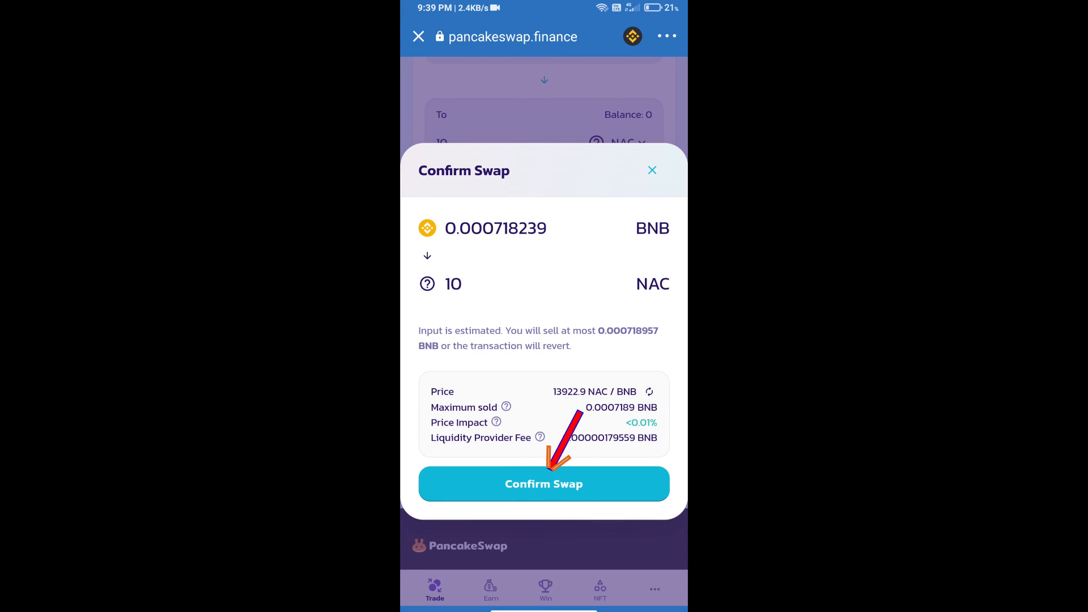
pyautogui.click(543, 484)
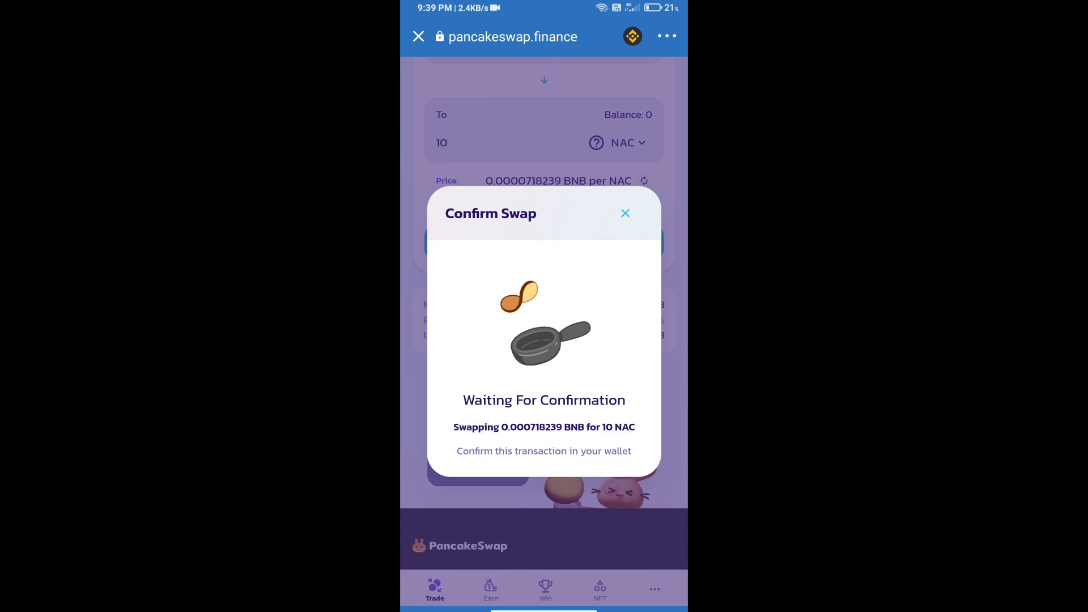